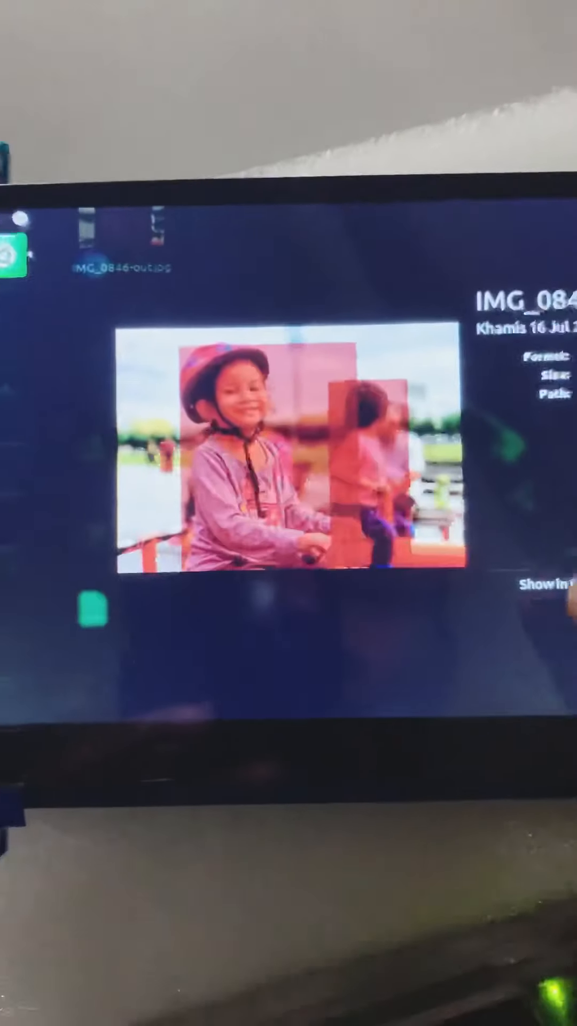
# Launch IMG_0846-out.jpg from its Dash file preview into Image Viewer.
pyautogui.click(441, 629)
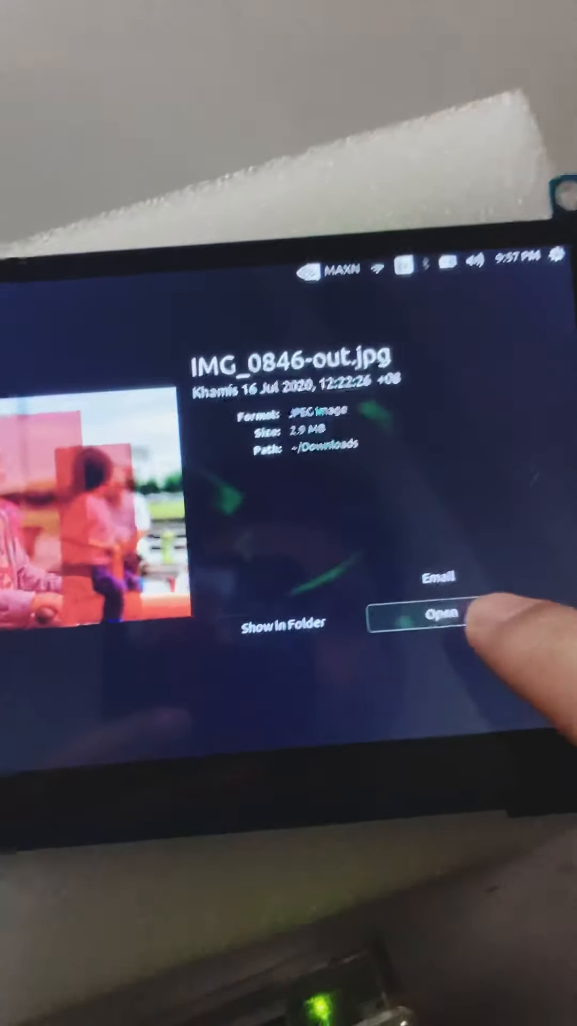
pyautogui.click(438, 629)
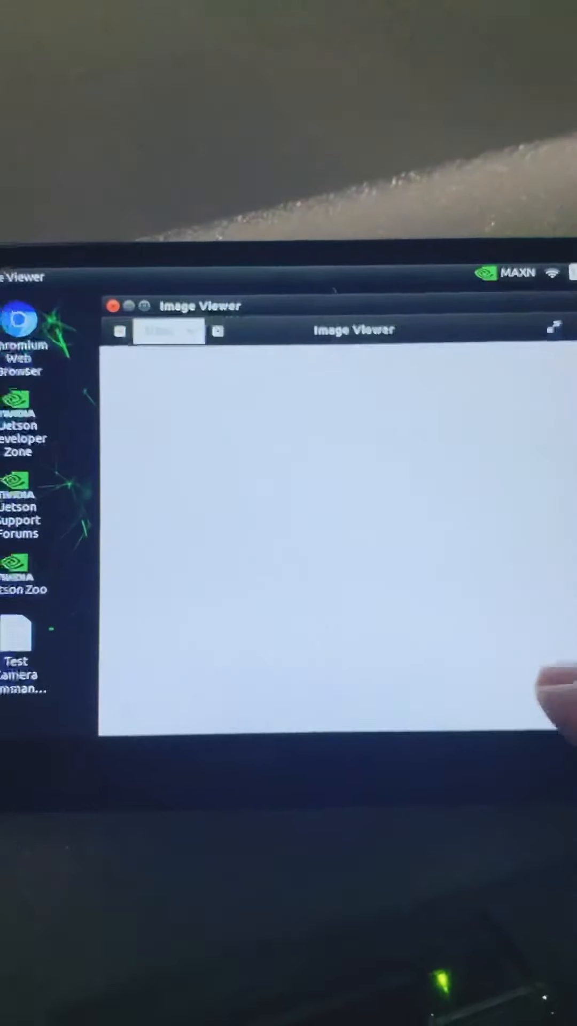